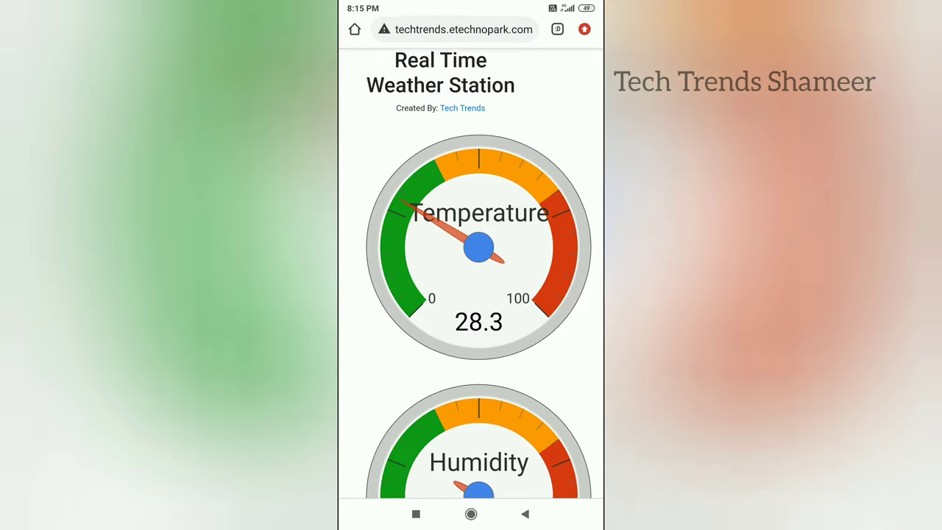
- Scroll down the Tech Tren Weather Station dashboard past the temperature and humidity gauges
scroll(down, 3)
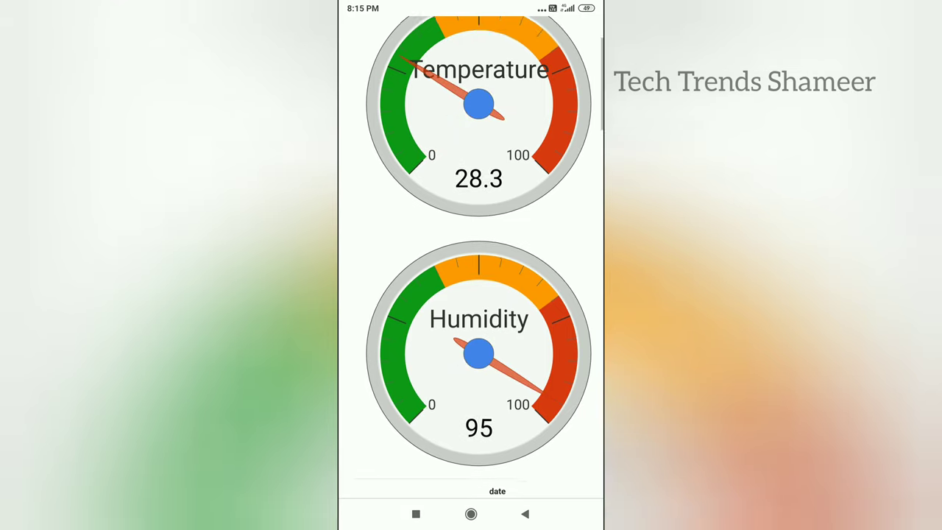
scroll(down, 3)
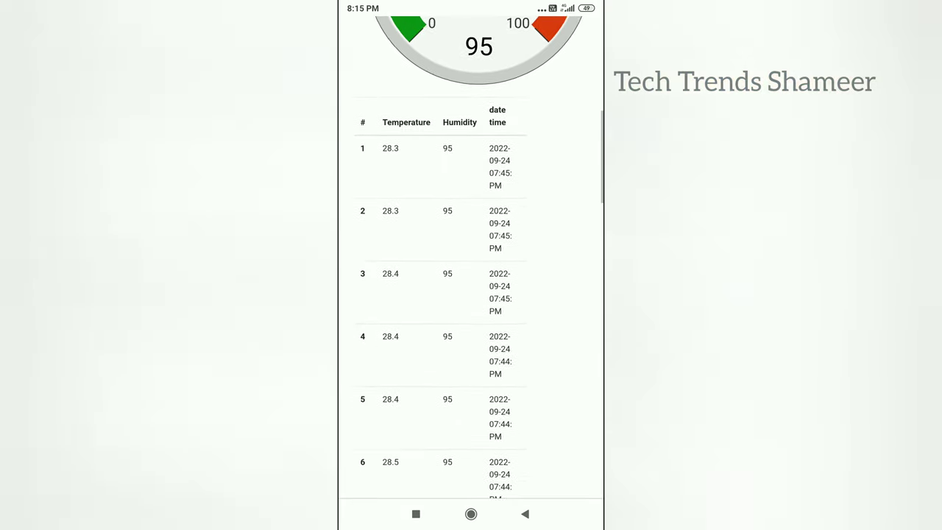
scroll(down, 3)
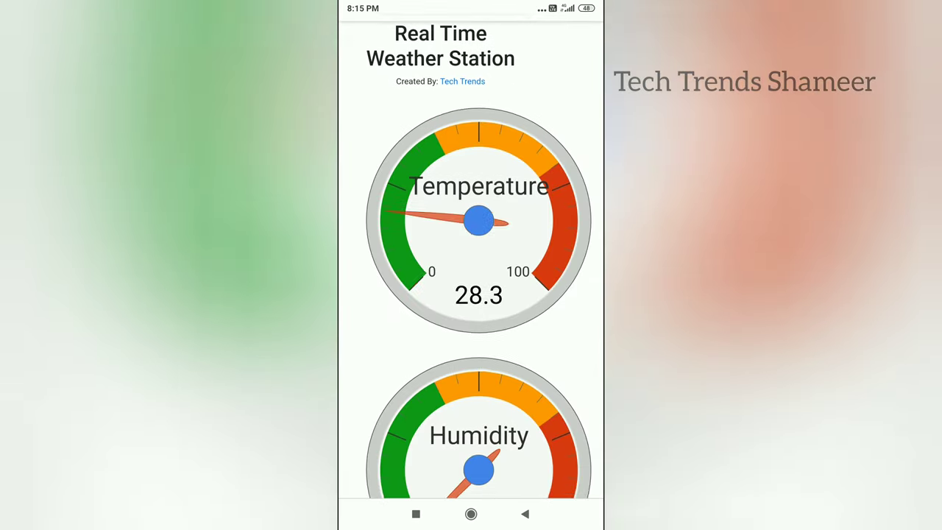
scroll(down, 3)
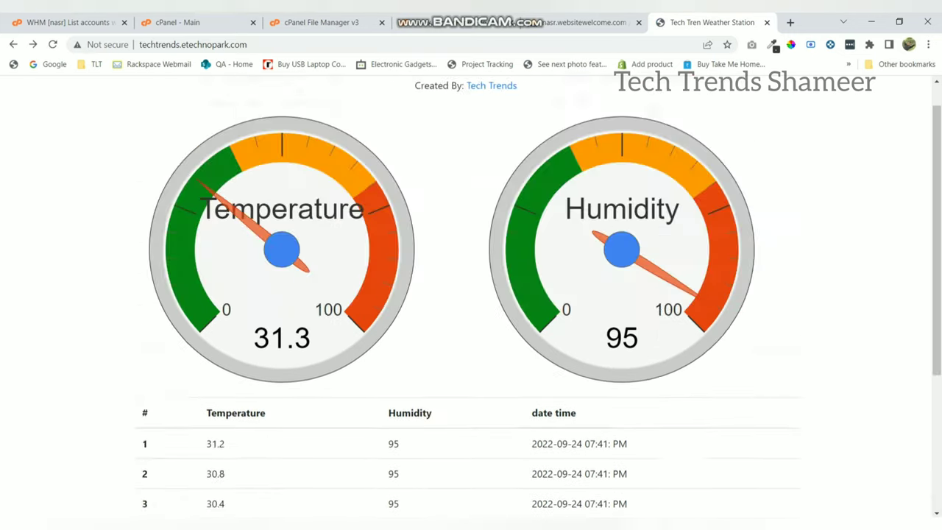
click(70, 18)
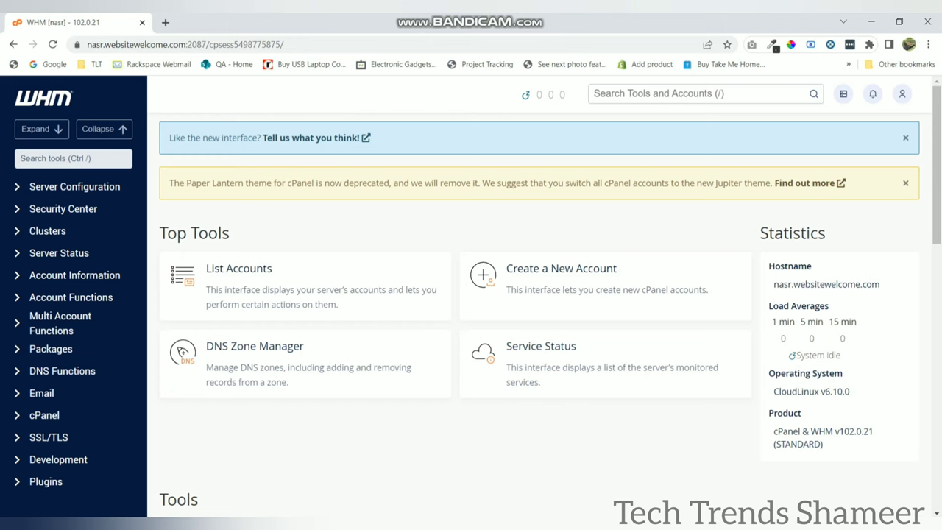
- Search WHM's account list for etechnopark to find the etechnopark.com account
click(239, 268)
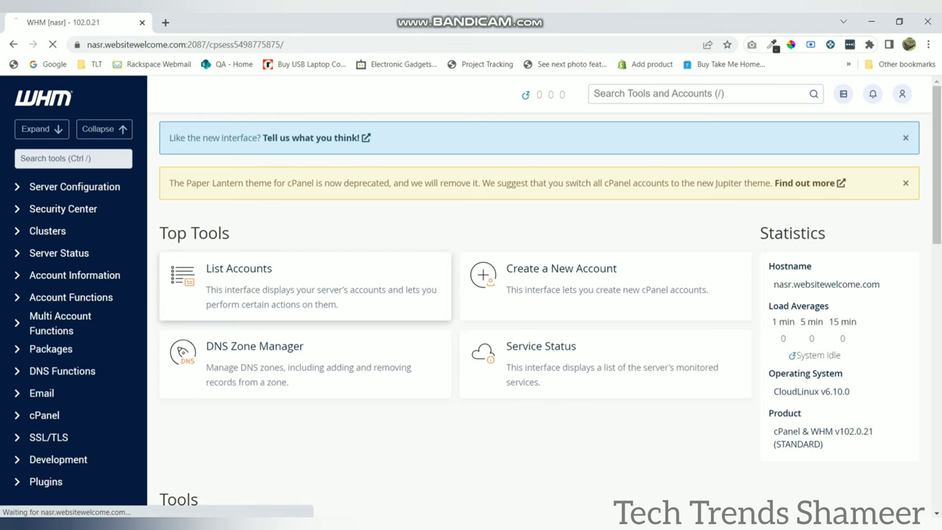
click(238, 268)
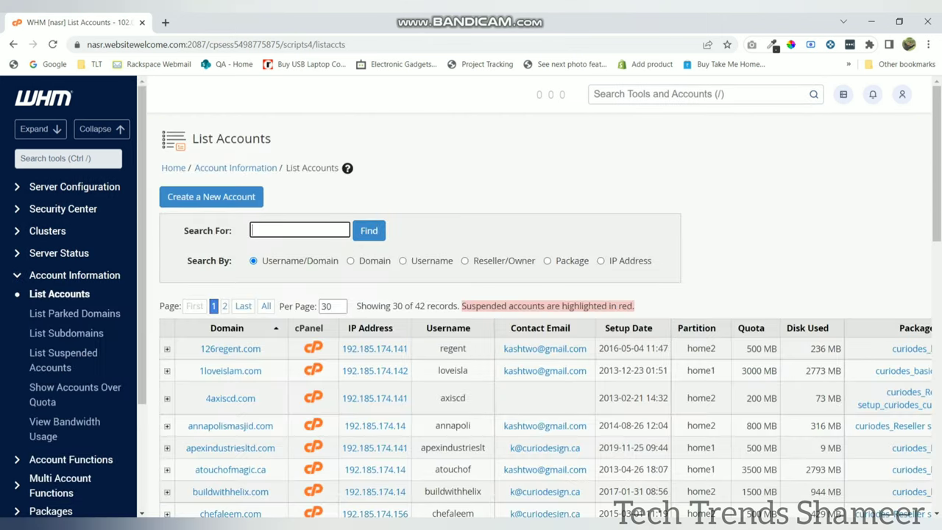
text(etechnopark)
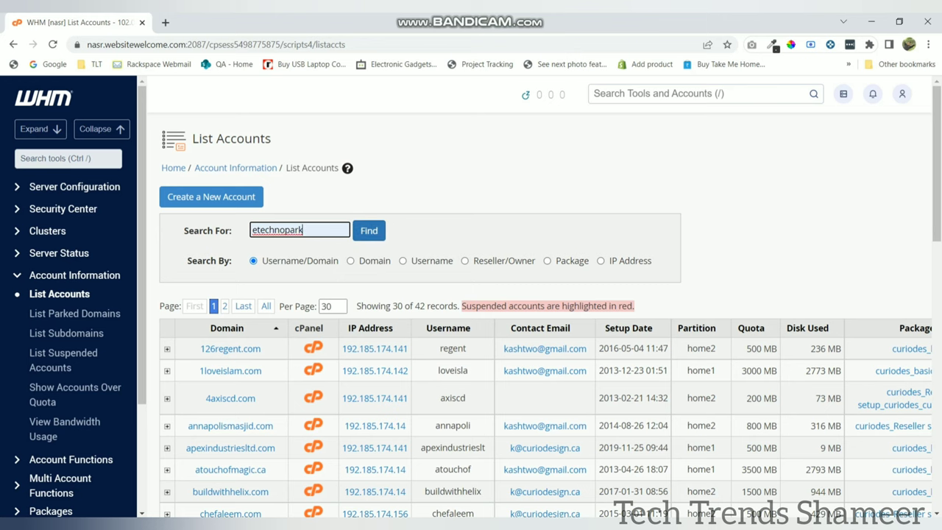
click(368, 230)
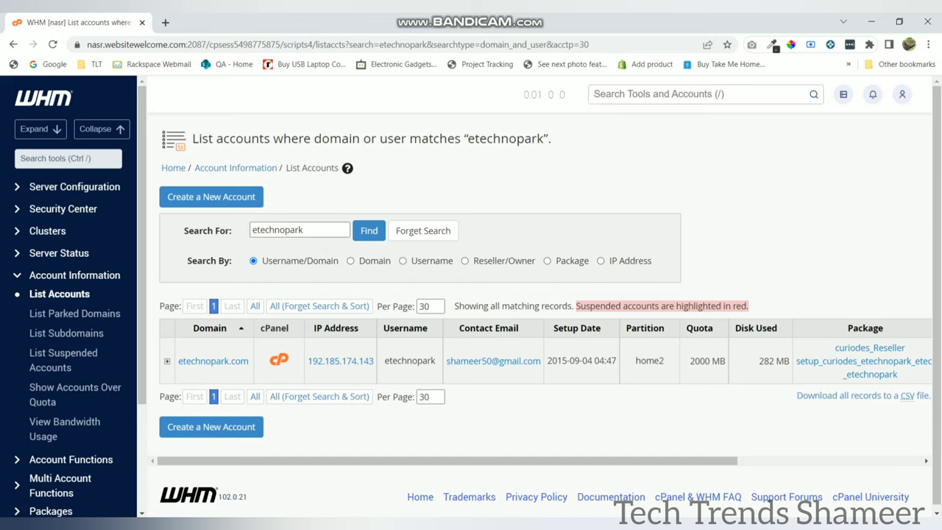
- Open the etechnopark account's cPanel and go to MySQL Databases
click(279, 358)
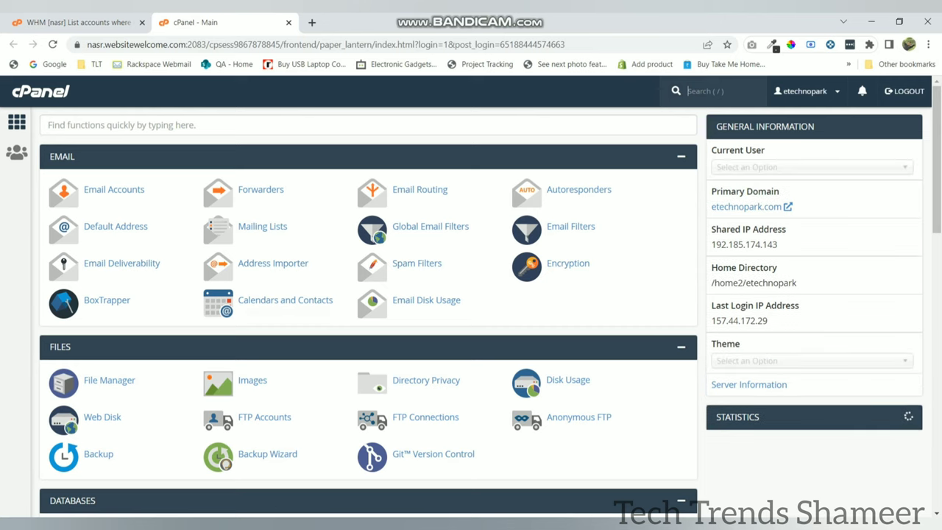
scroll(down, 3)
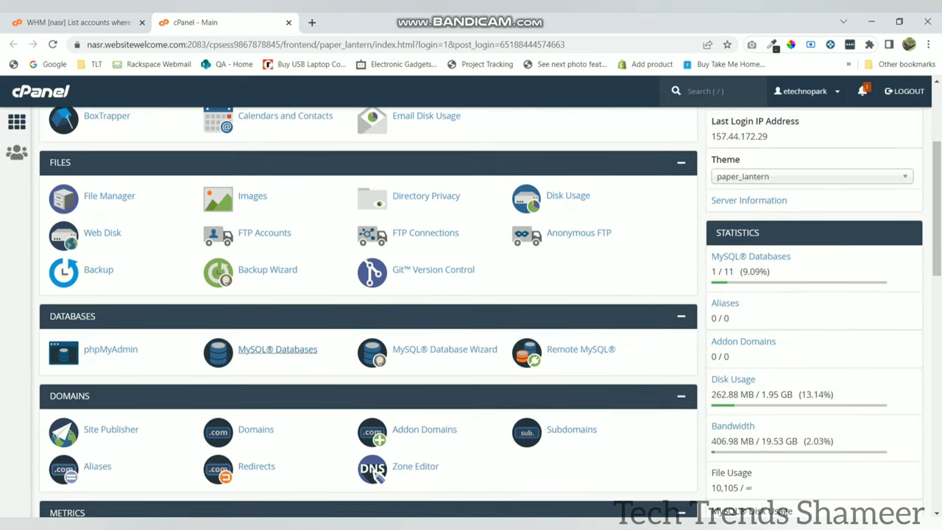
click(278, 349)
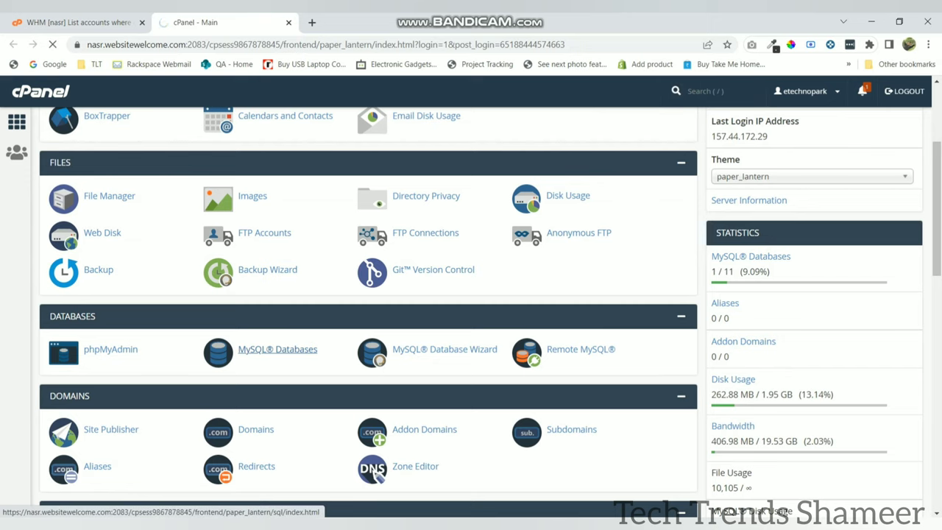
click(278, 348)
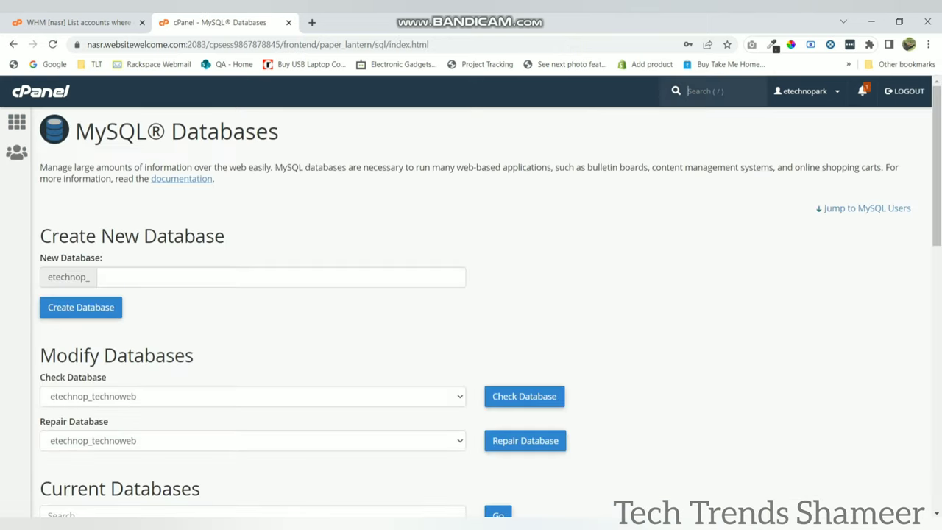
- Create the temp_data database, producing etechnop_temp_data, and select its full name
click(280, 277)
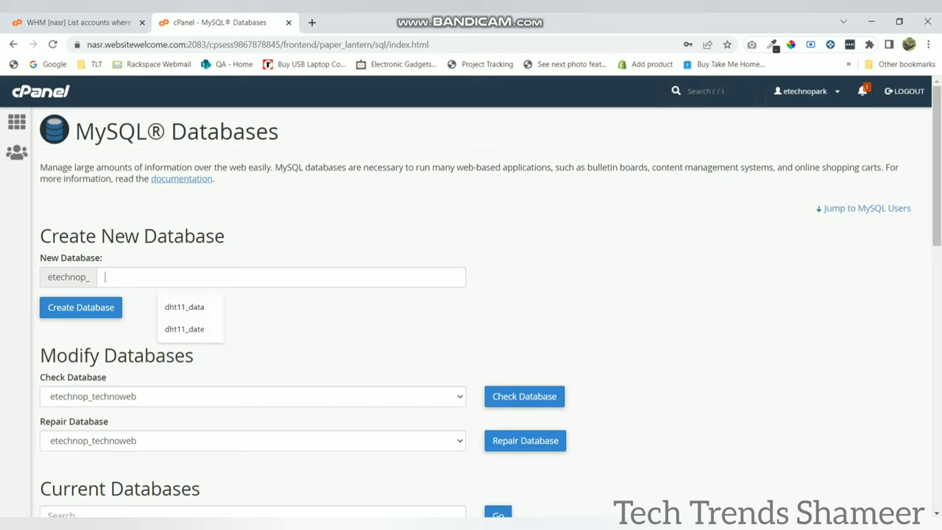
text(temp_data)
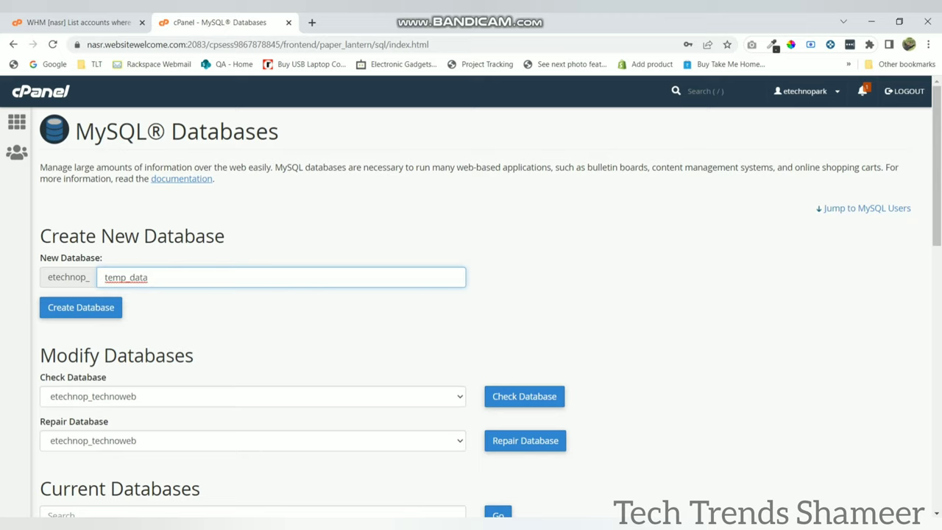
click(80, 307)
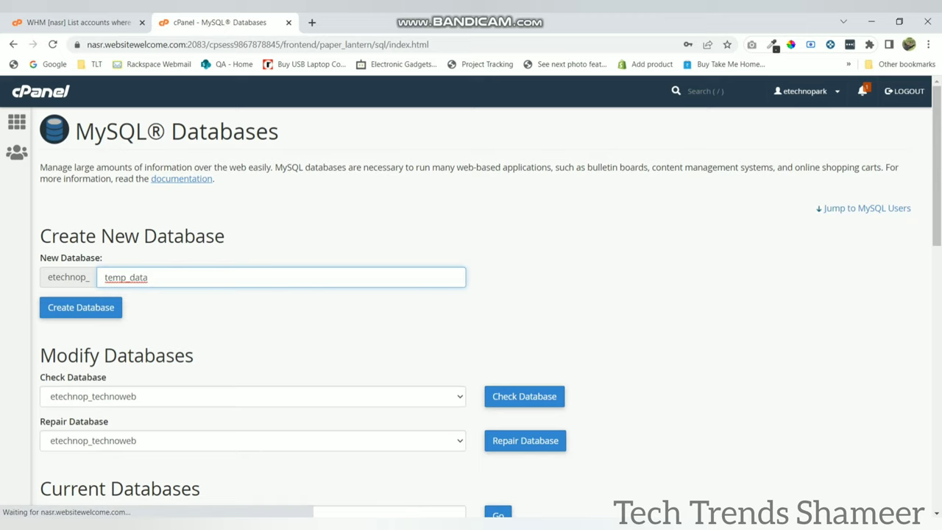
click(80, 307)
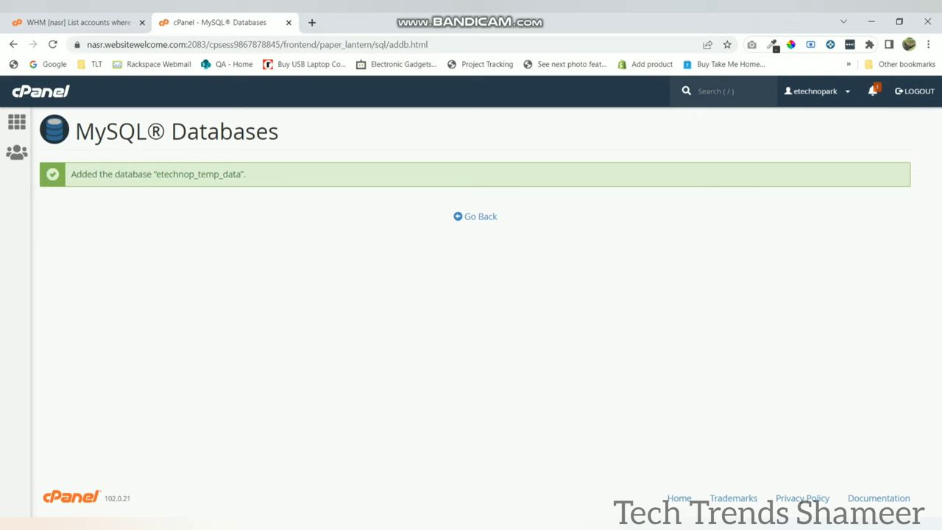
double_click(175, 175)
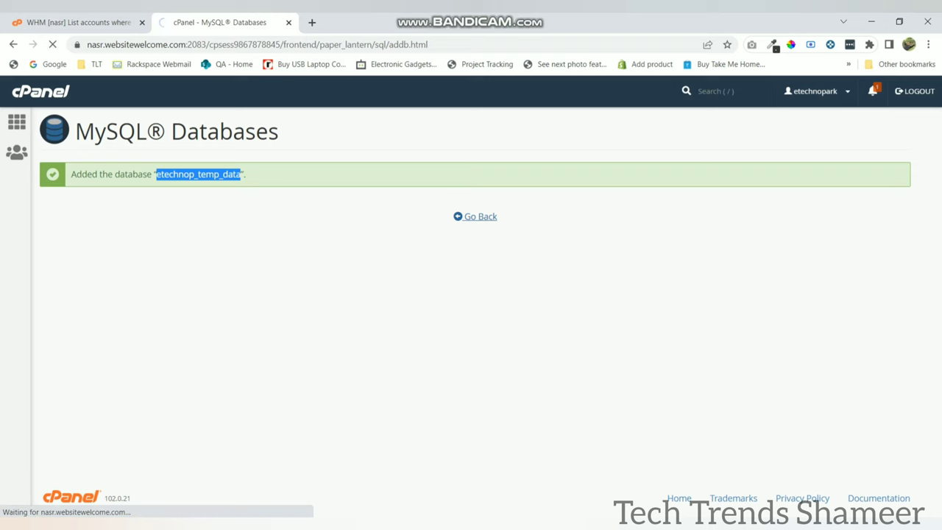
- Create MySQL user etechnop_tempdat with a generated very strong password
click(475, 216)
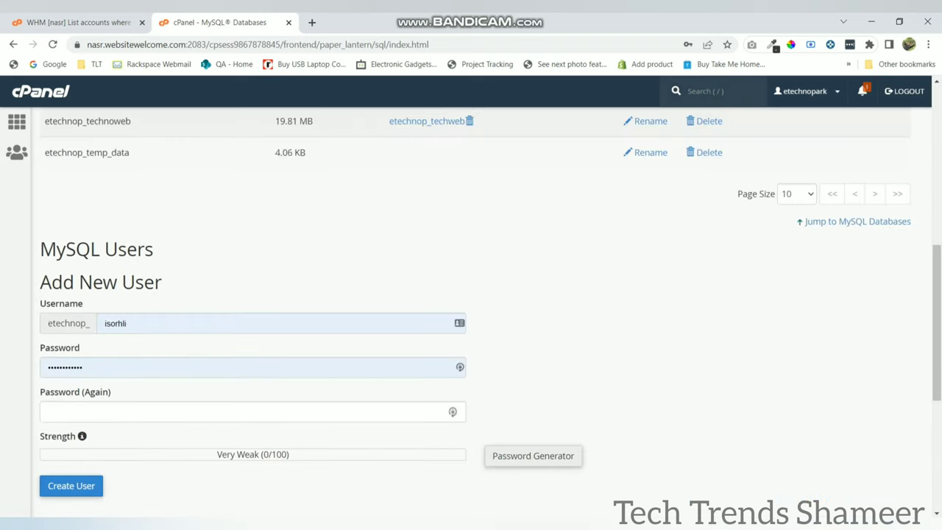
click(280, 323)
text(tempdat)
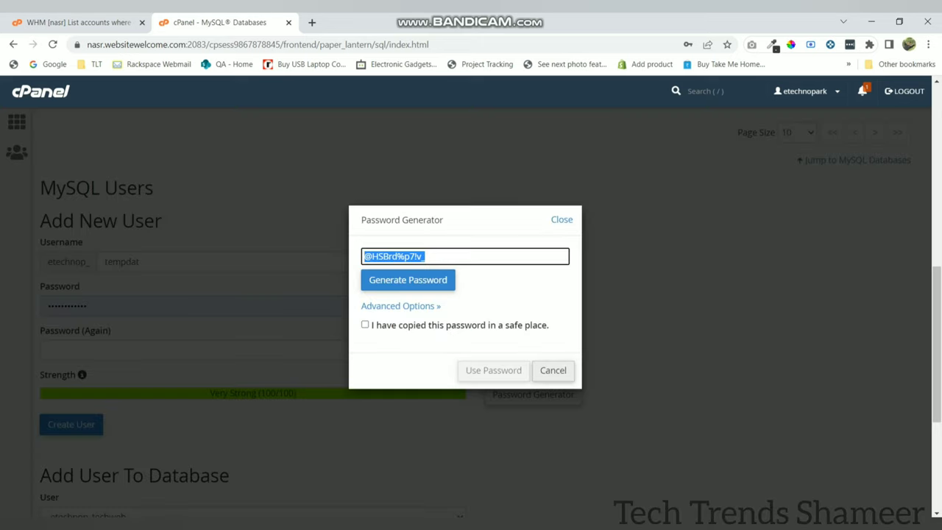
click(552, 371)
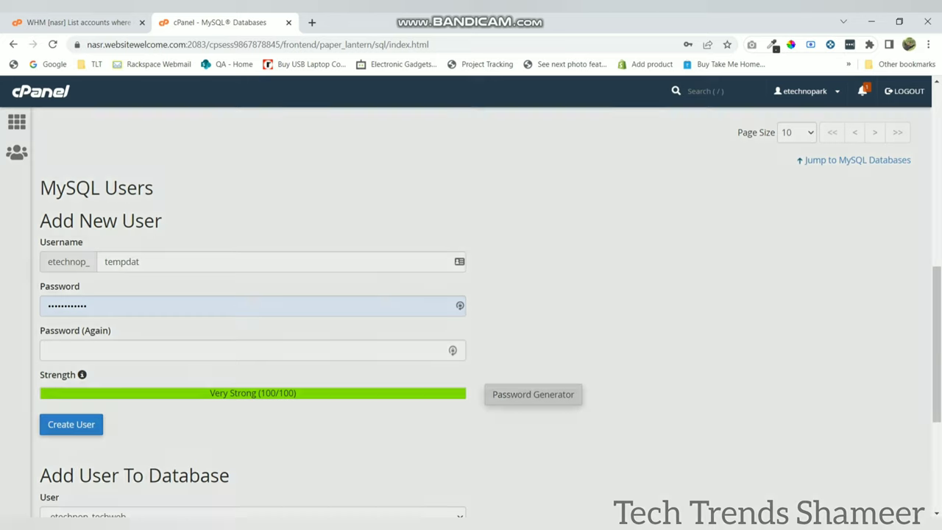
click(533, 395)
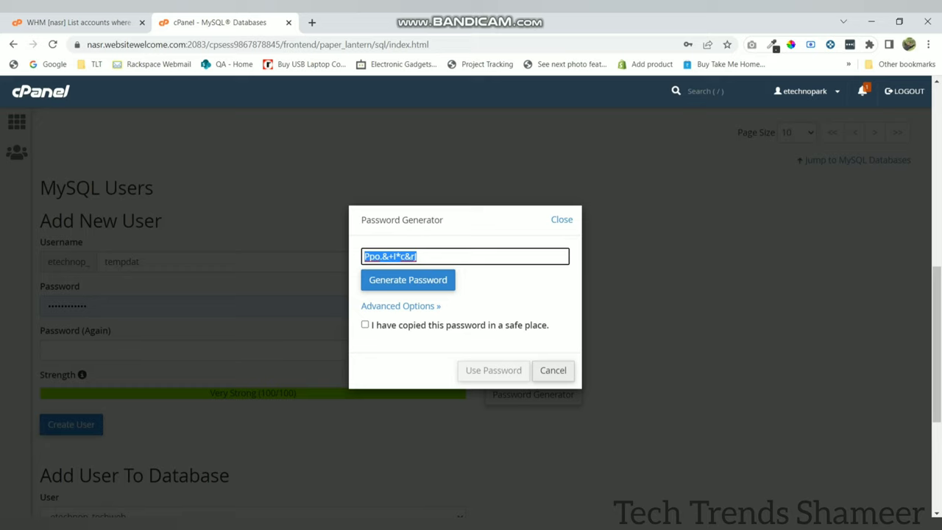
click(364, 324)
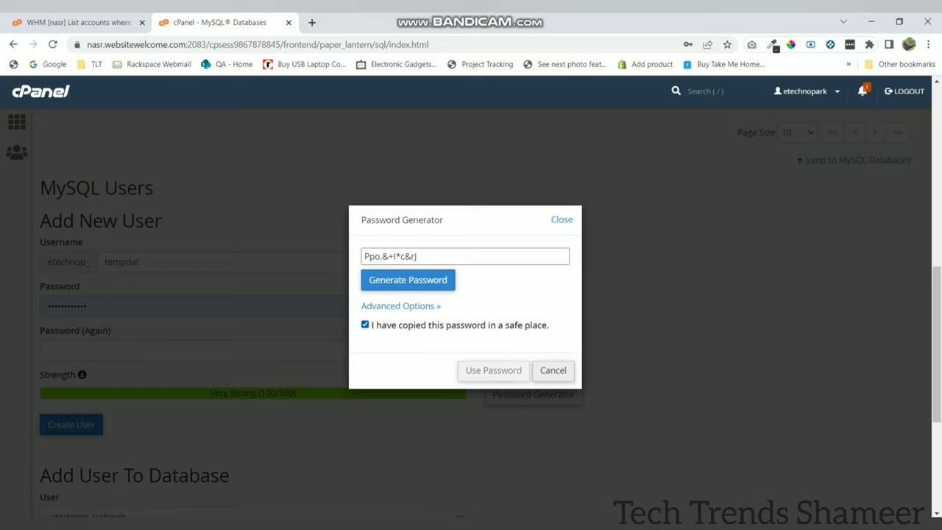
click(492, 371)
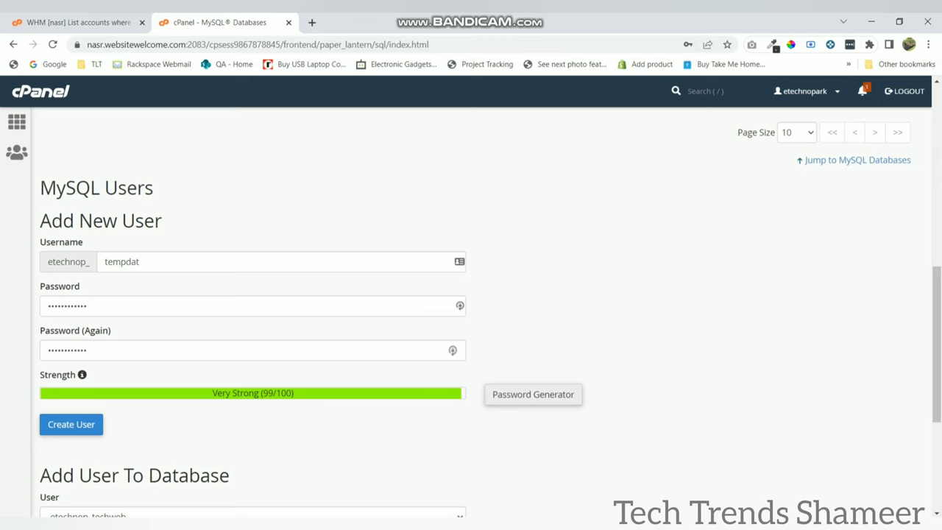
click(71, 424)
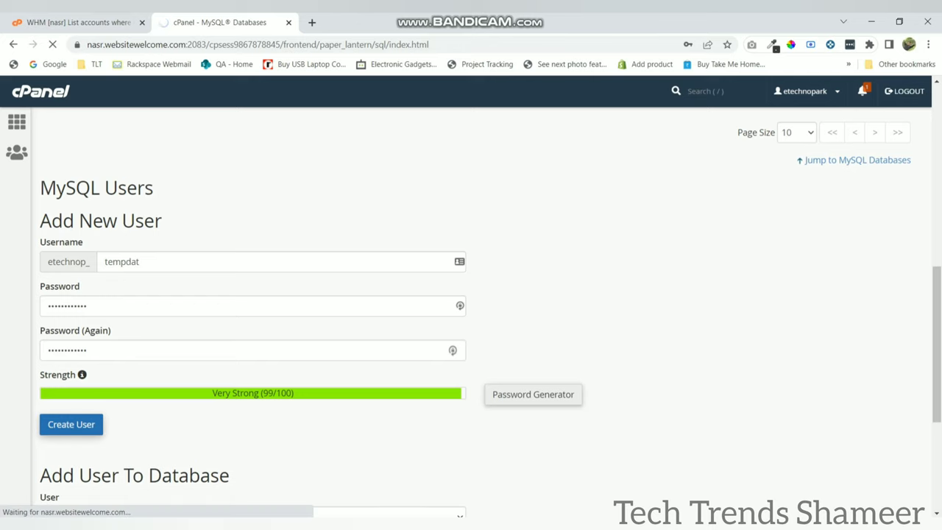
click(71, 424)
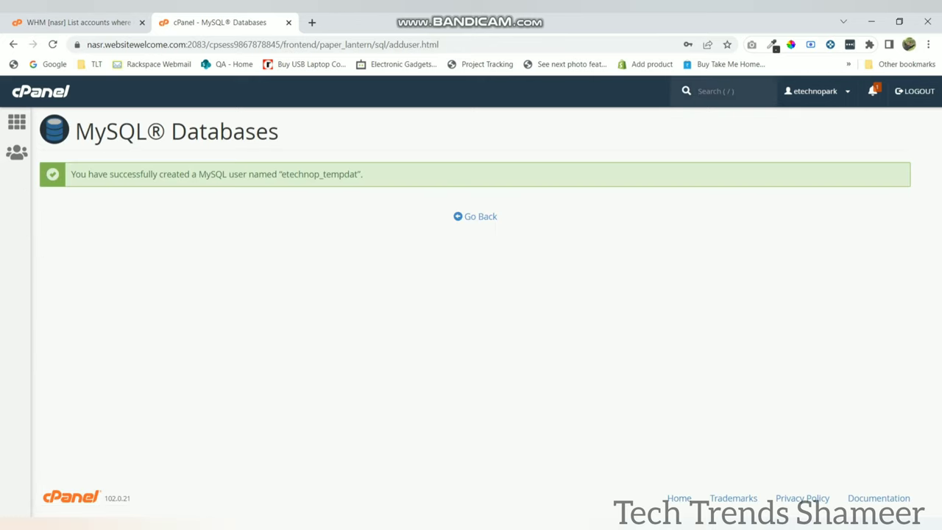
- Add etechnop_tempdat to etechnop_temp_data with ALL PRIVILEGES, then return to the databases list
click(480, 215)
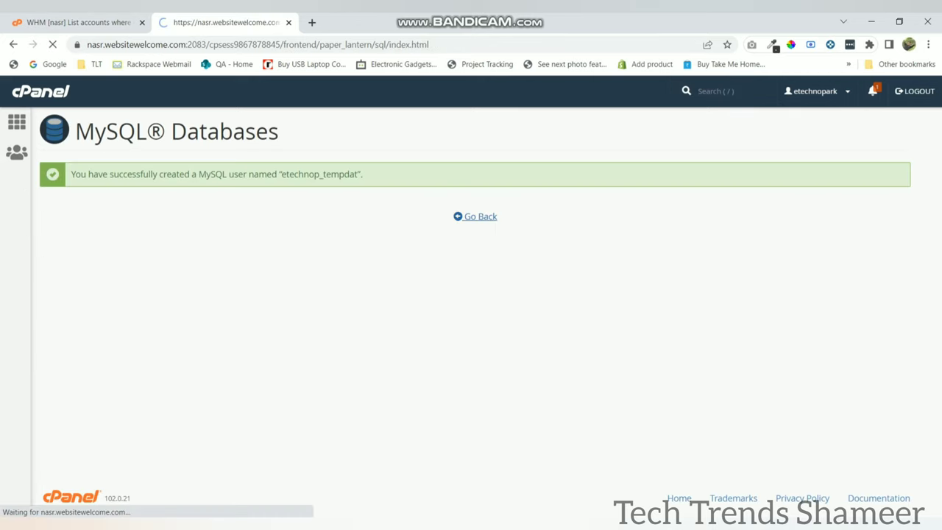
click(480, 216)
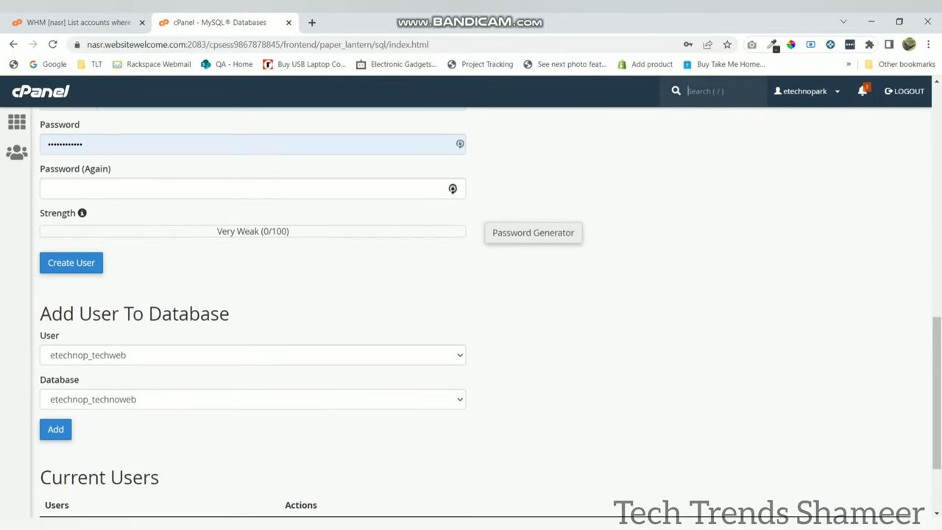
scroll(down, 3)
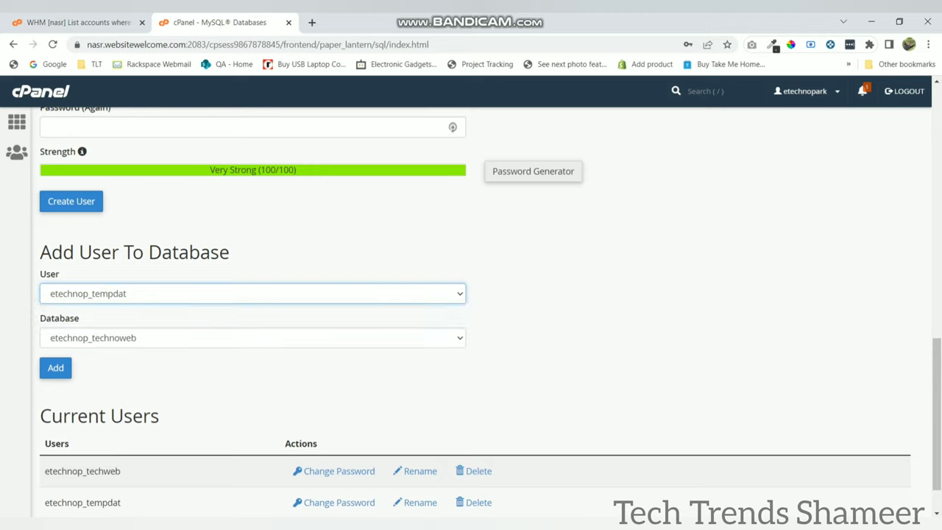
click(253, 338)
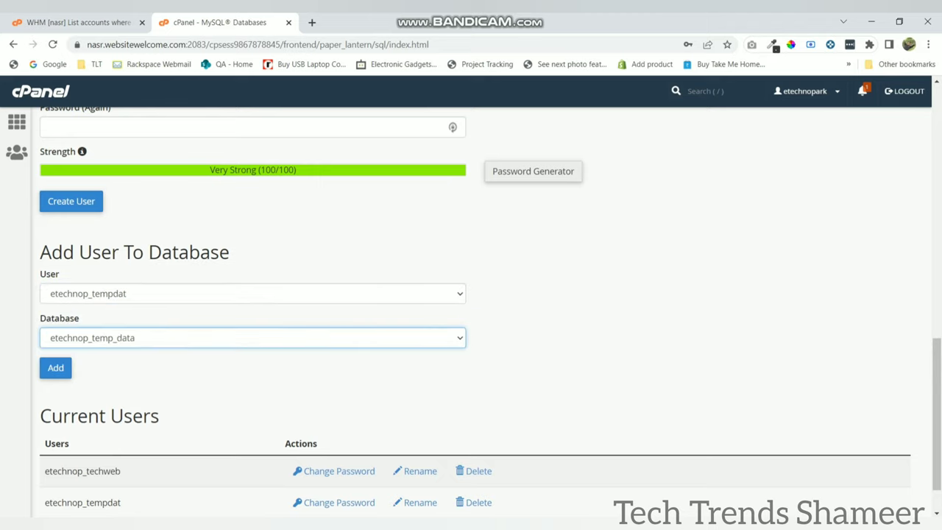
click(56, 368)
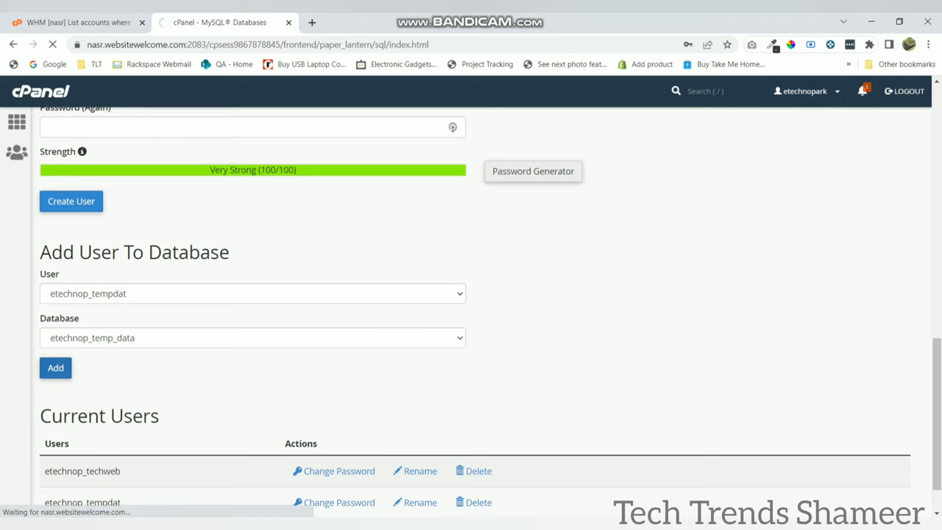
click(55, 368)
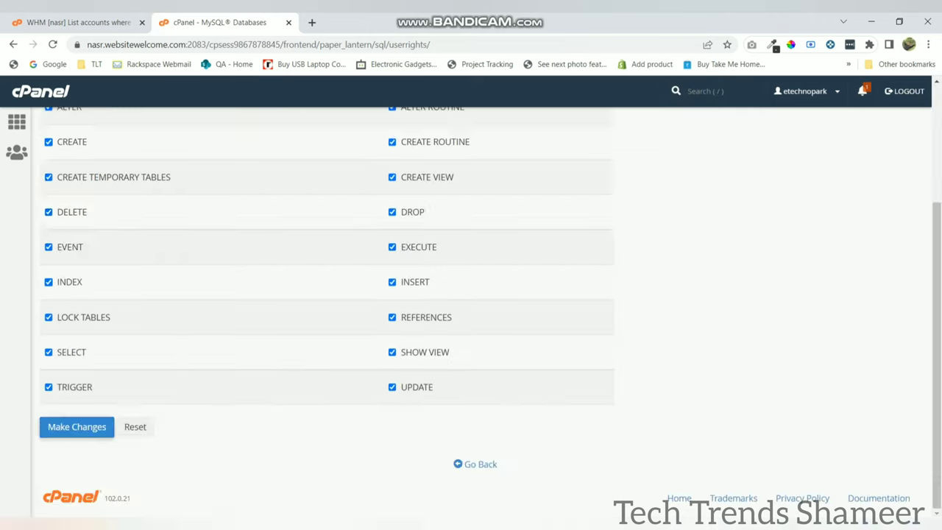
click(76, 427)
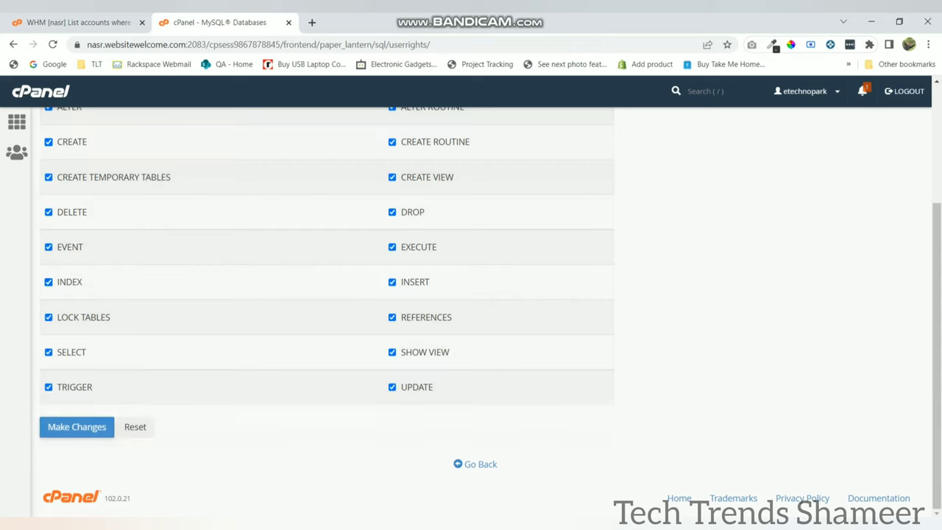
click(76, 426)
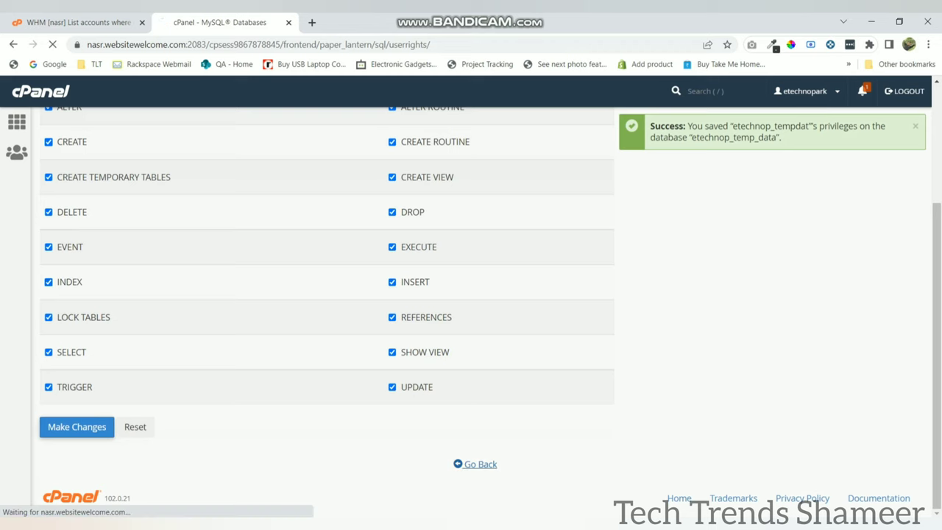
click(480, 464)
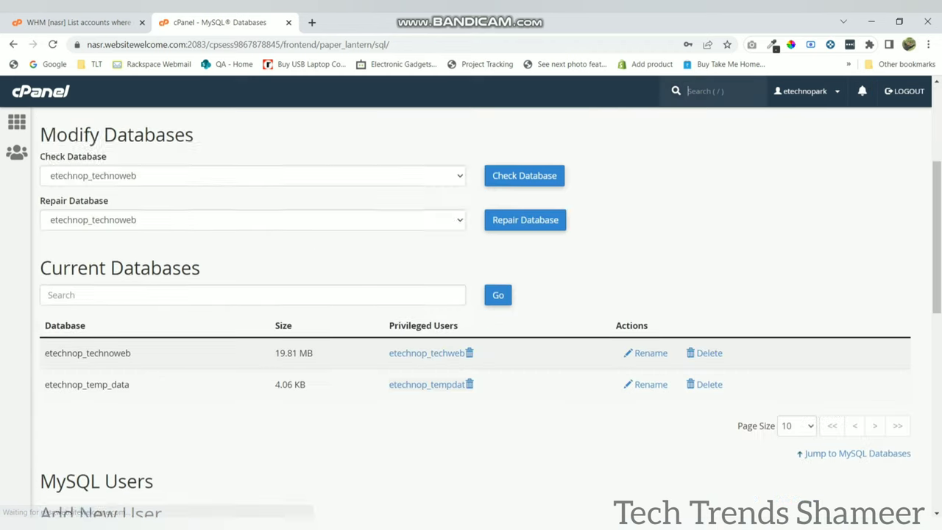
scroll(down, 3)
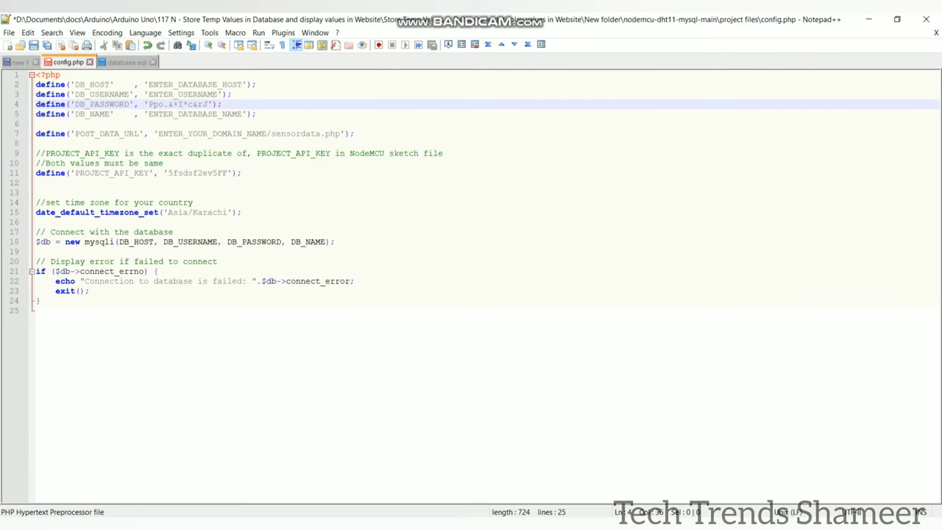
- In config.php, set the database name to etechnop_temp_data and the host to localhost
double_click(194, 115)
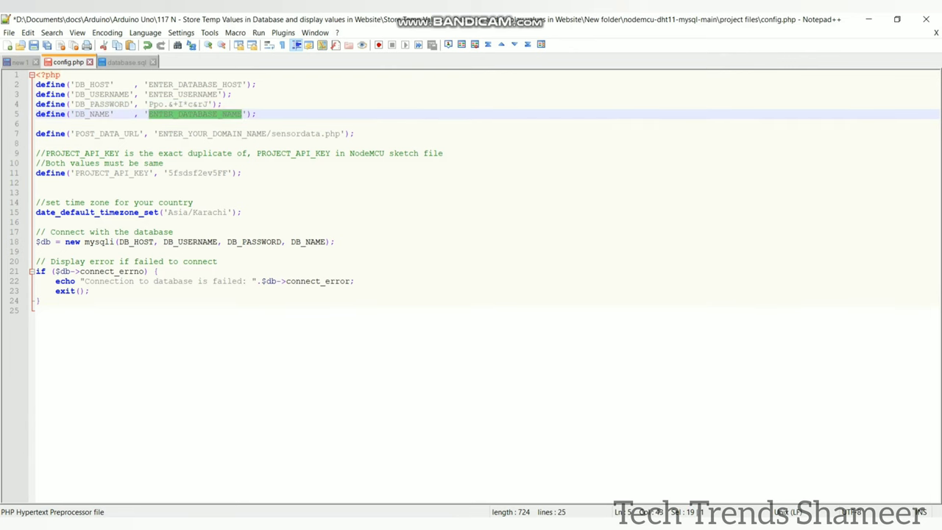
text(etechnop_temp_data)
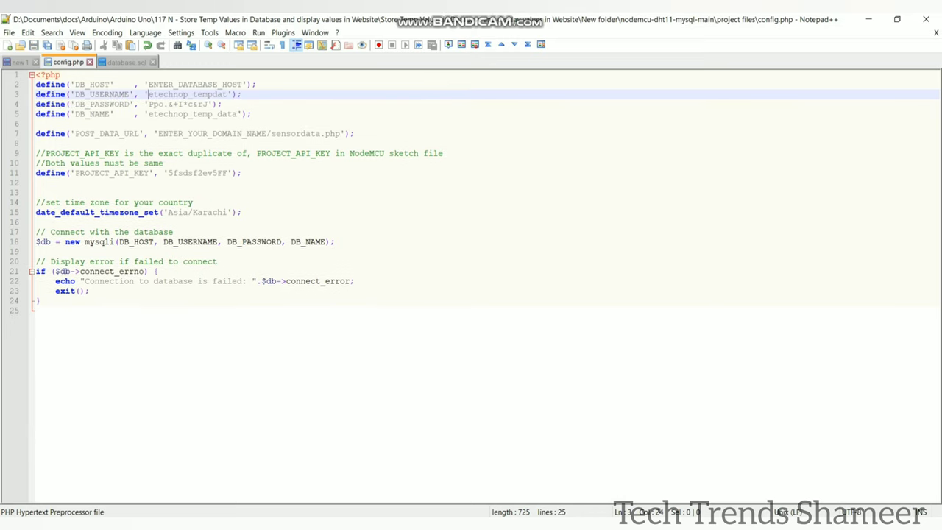
double_click(194, 83)
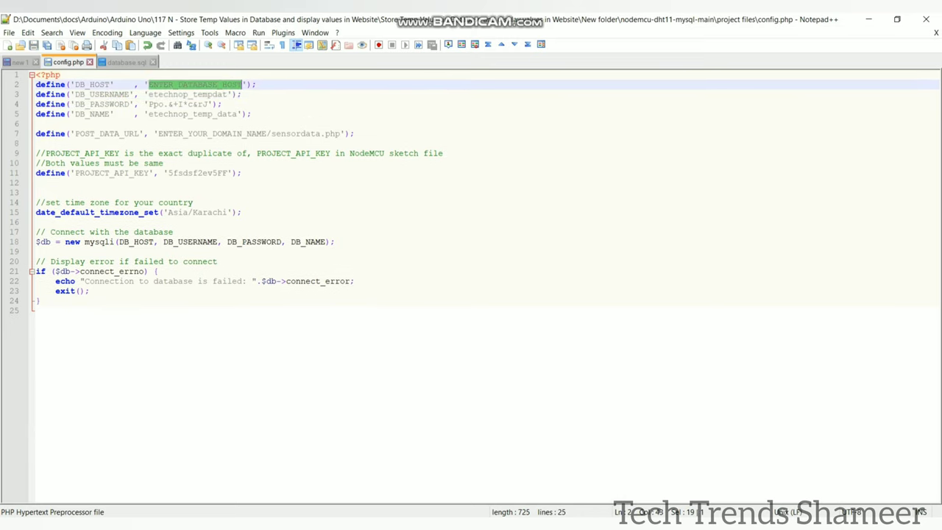
text(localh)
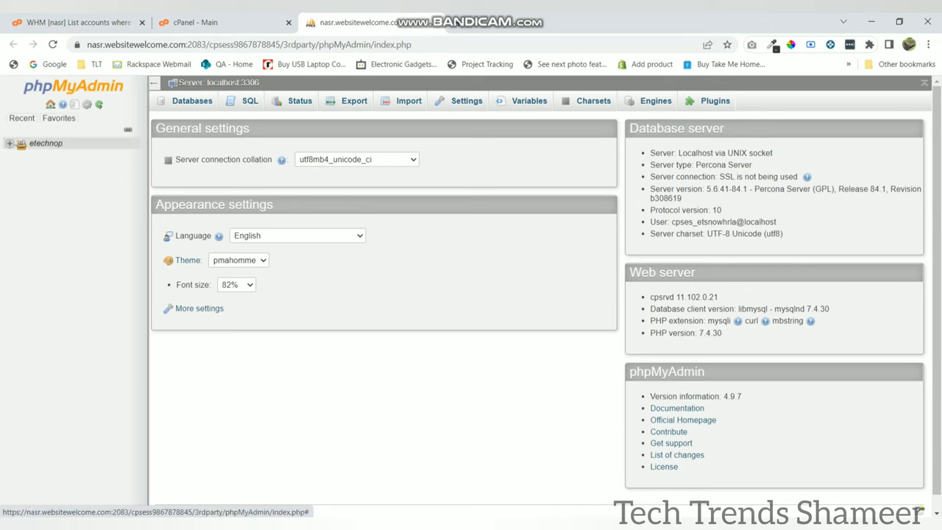
- Open etechnop_temp_data in phpMyAdmin and select the whole database.sql dump in Notepad++
click(11, 142)
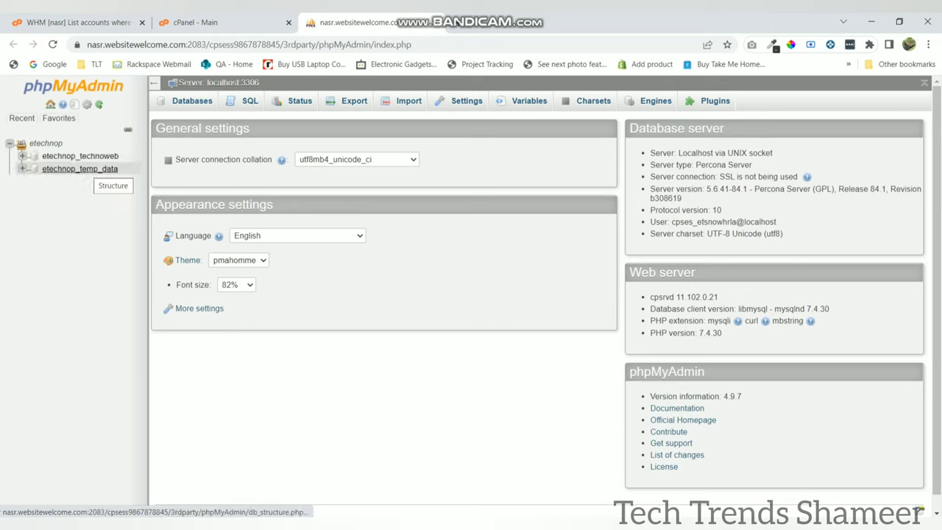
click(78, 168)
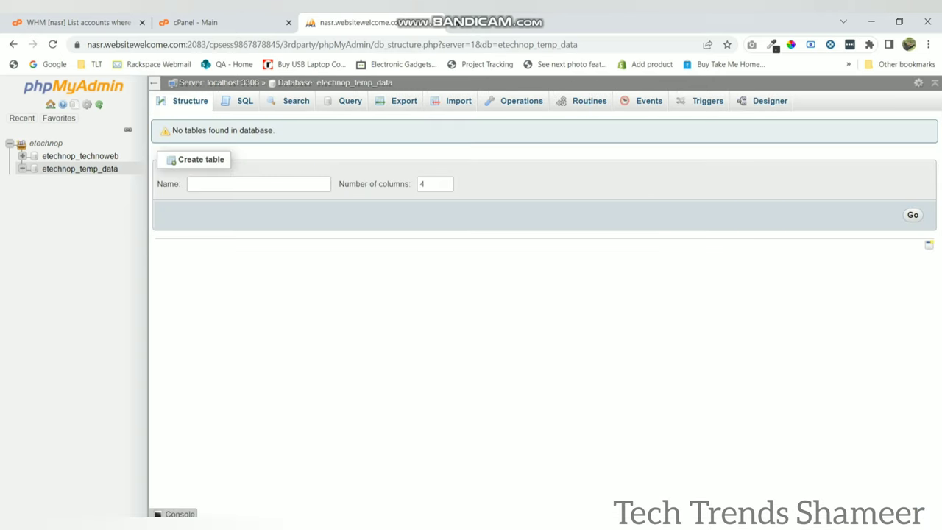
click(245, 101)
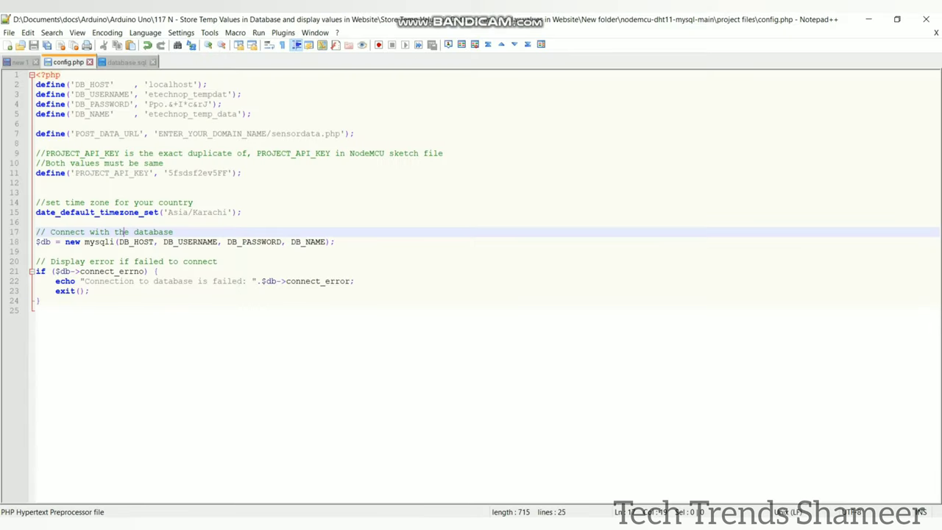
click(128, 61)
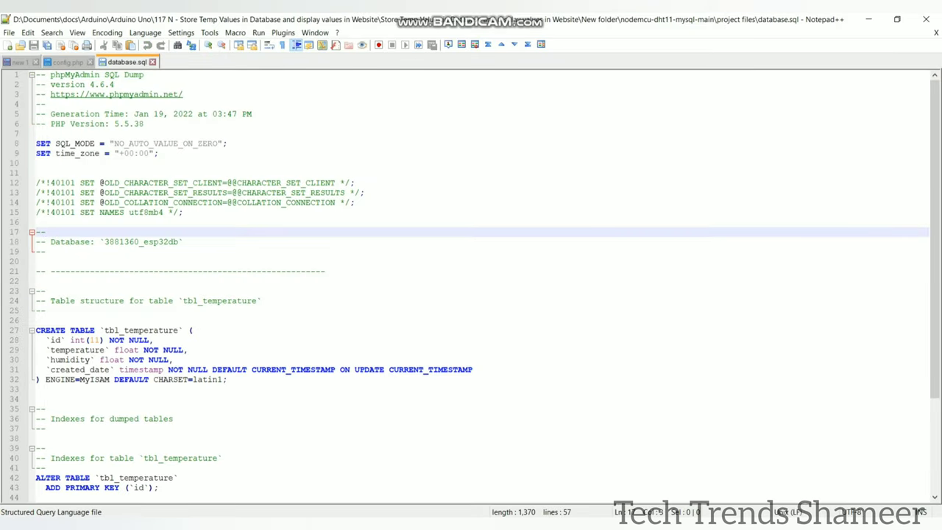
key(ctrl+a)
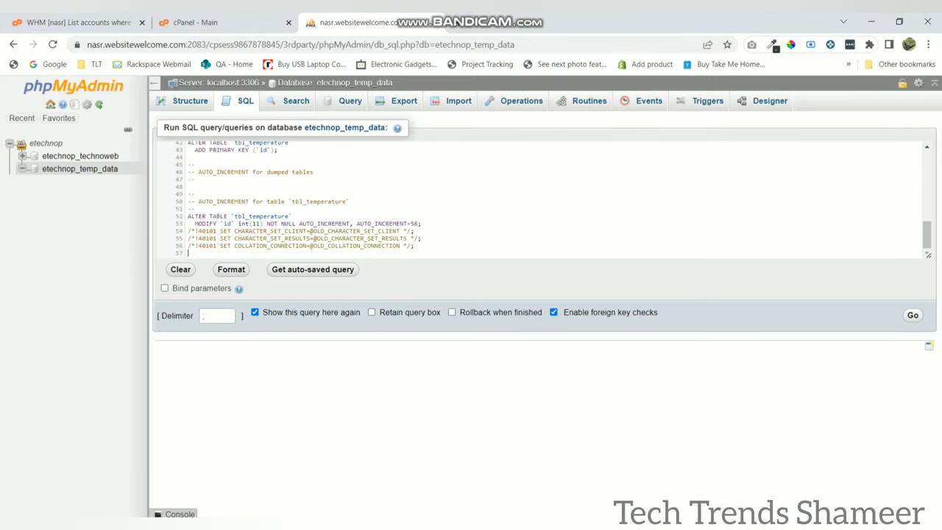
- Run the pasted dump to create tbl_temperature, browse the empty table, and return to cPanel
click(912, 315)
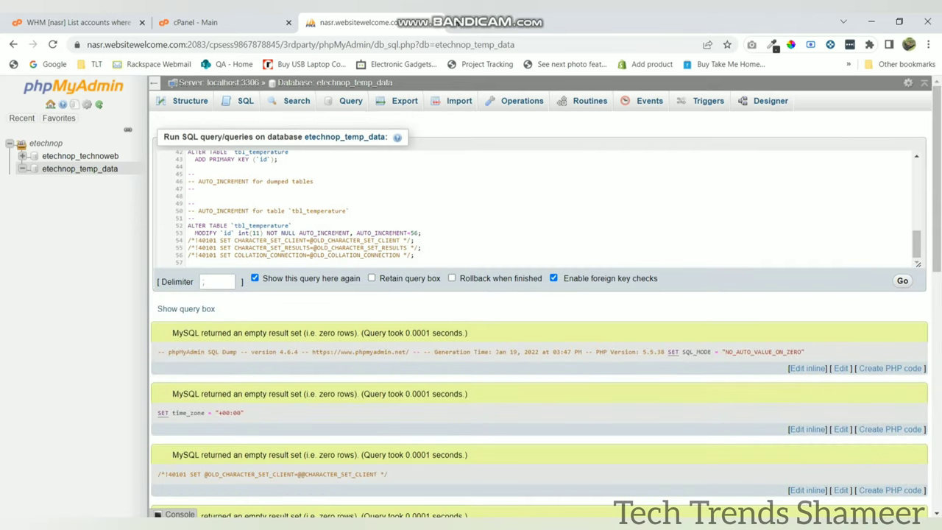
scroll(down, 3)
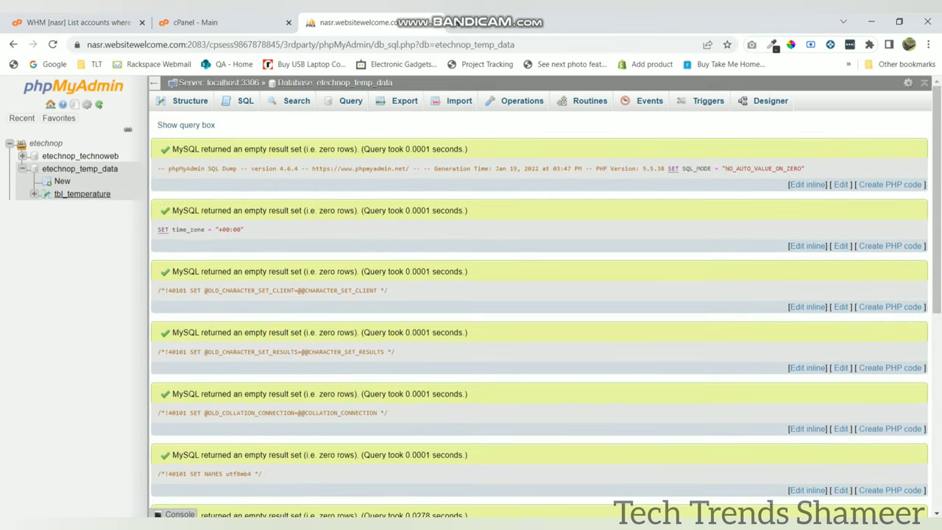
click(70, 194)
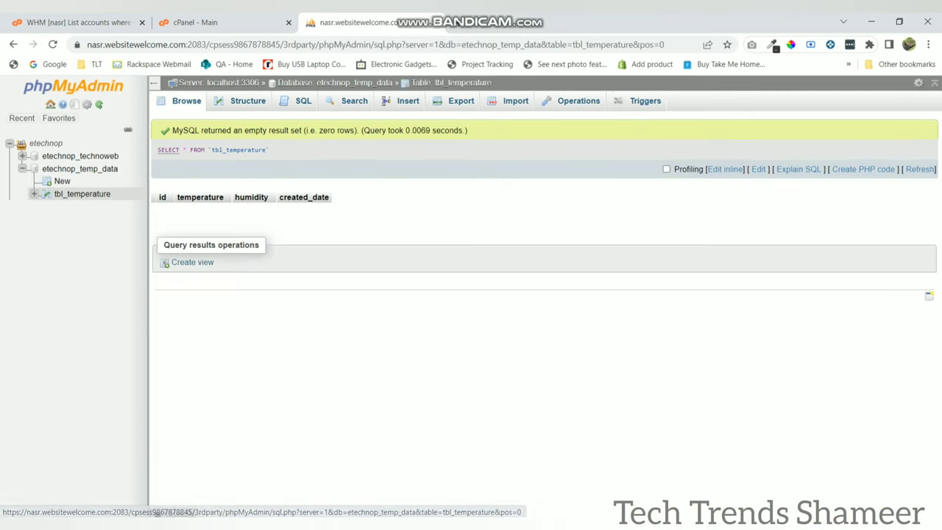
click(199, 22)
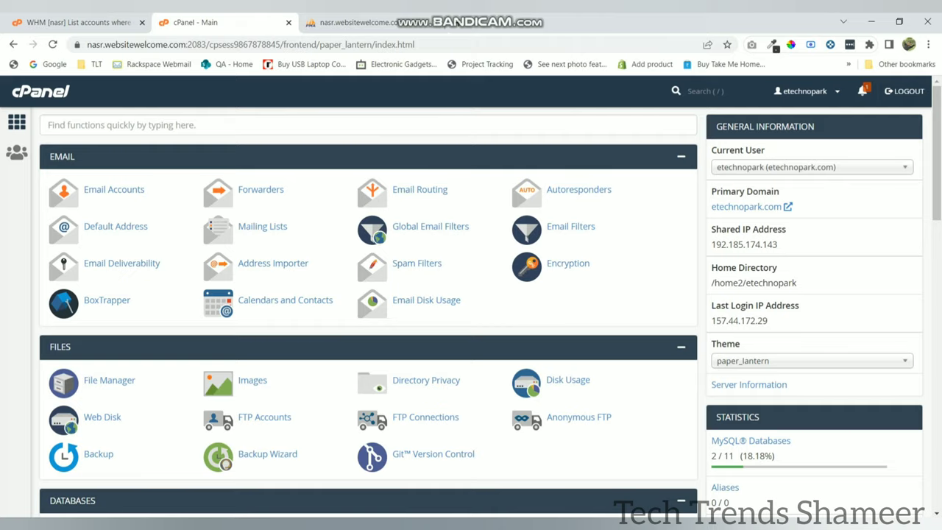
- Create the techtrends.etechnopark.com subdomain and return to the cPanel home page
scroll(down, 3)
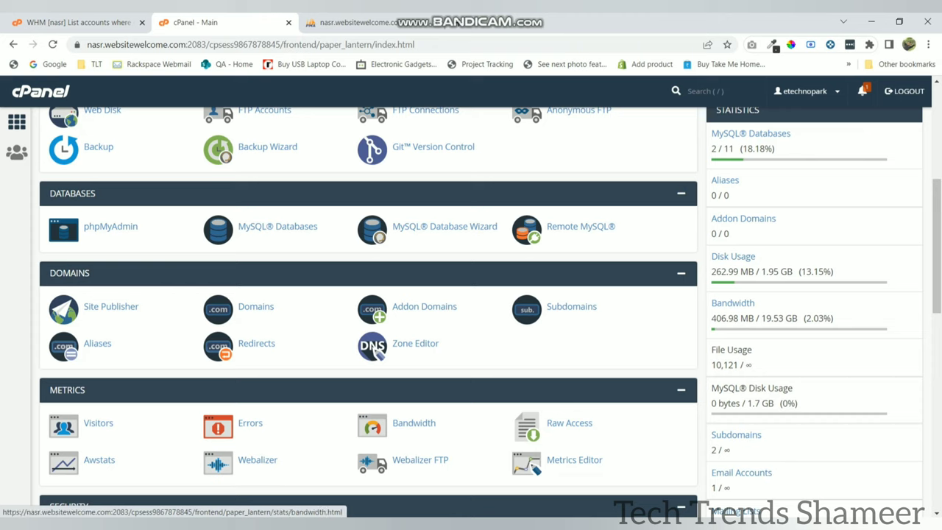
click(572, 306)
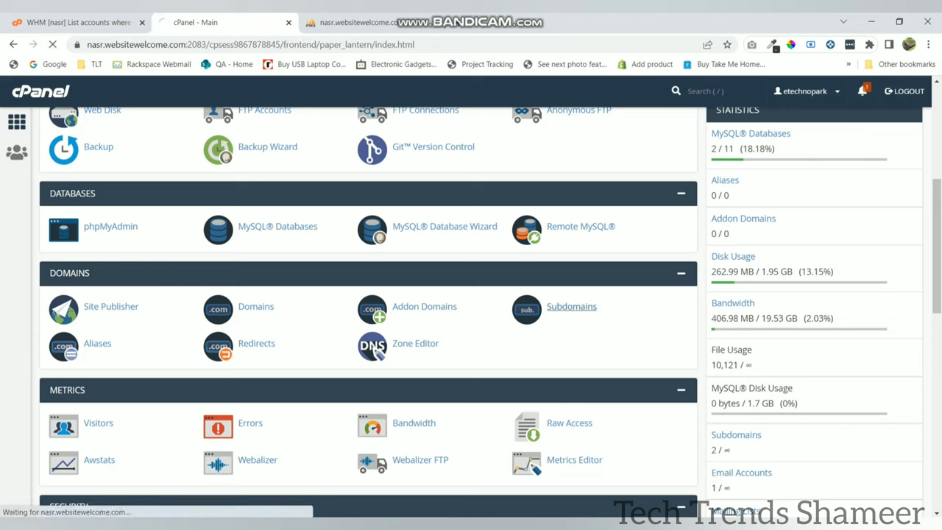
click(571, 306)
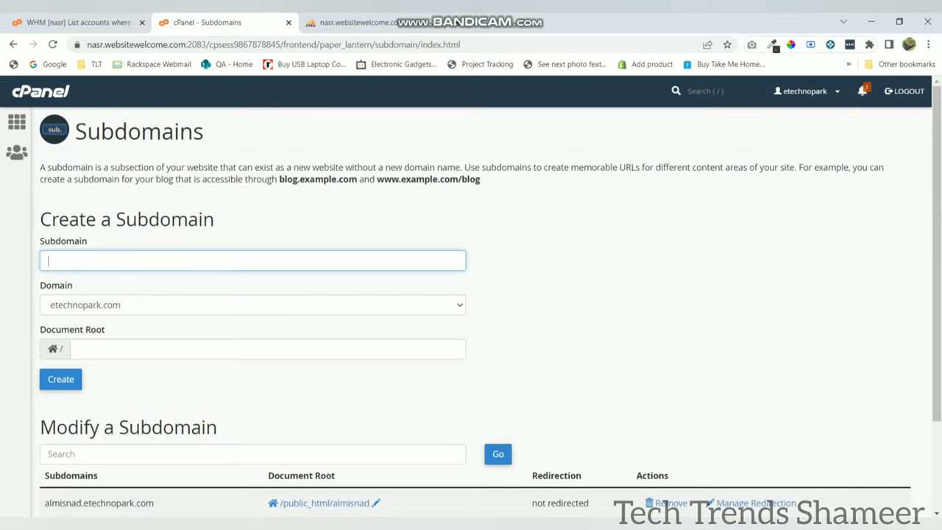
text(techtrends)
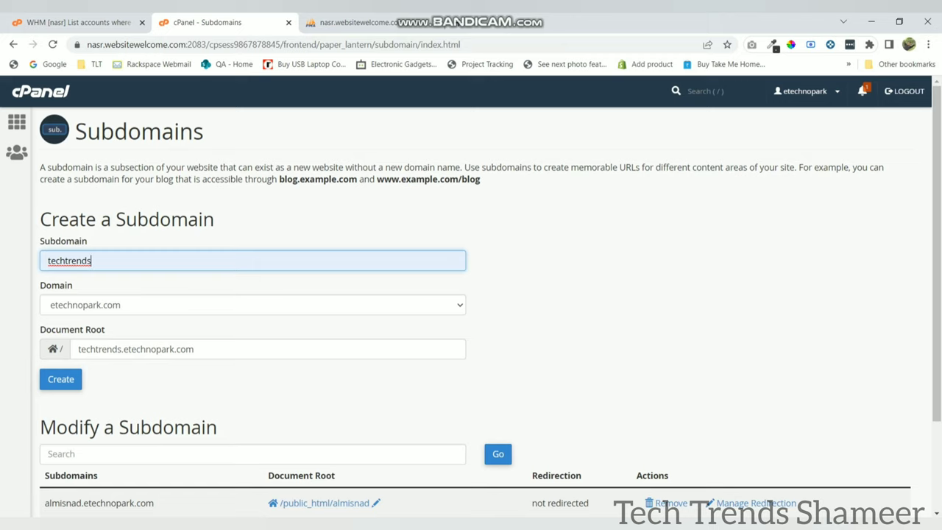
click(60, 380)
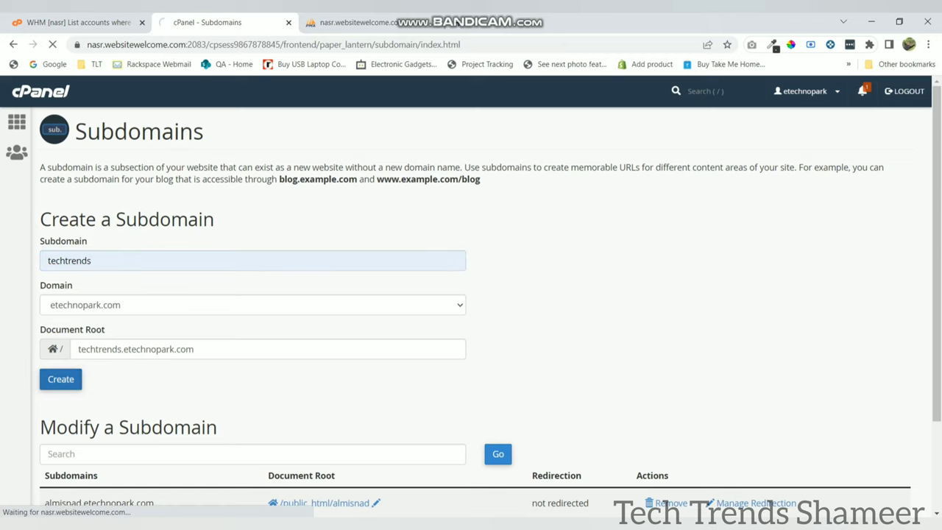
click(60, 379)
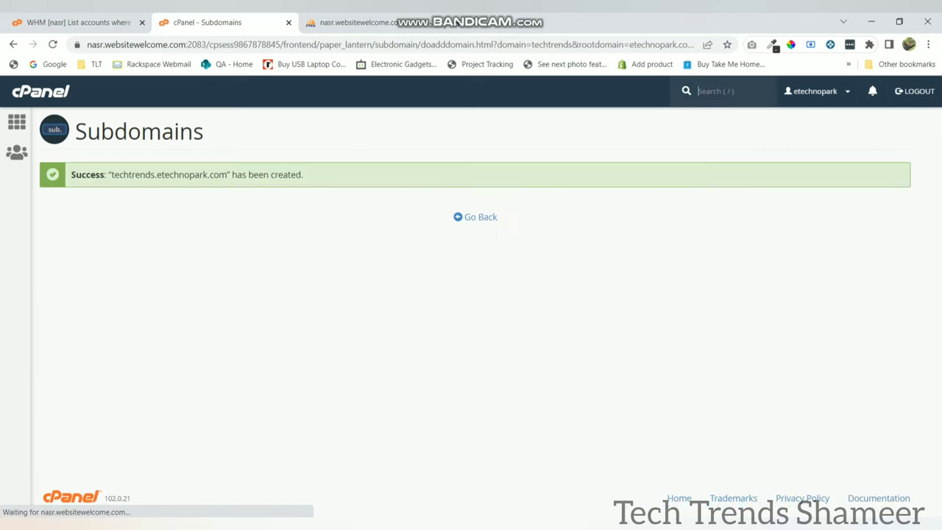
click(479, 216)
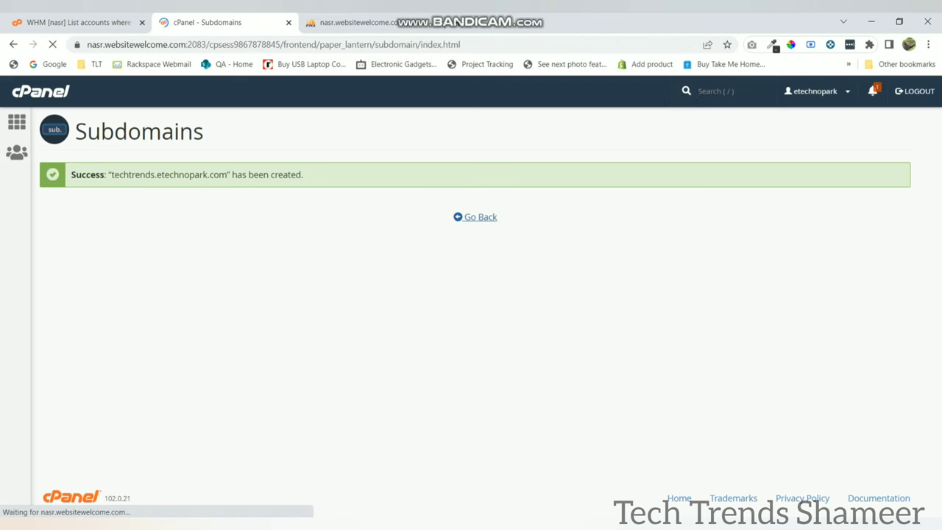
click(480, 217)
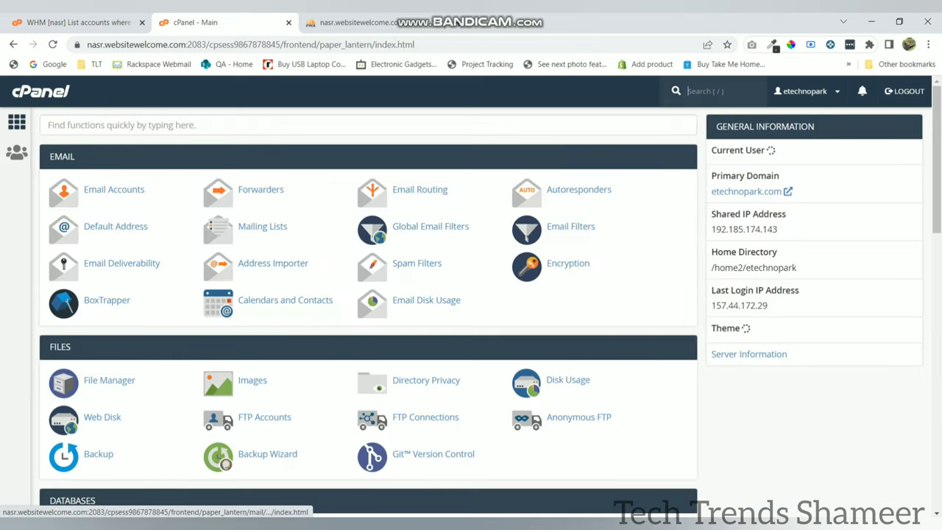
- Open File Manager and scroll toward the techtrends.etechnopark.com folder
click(109, 380)
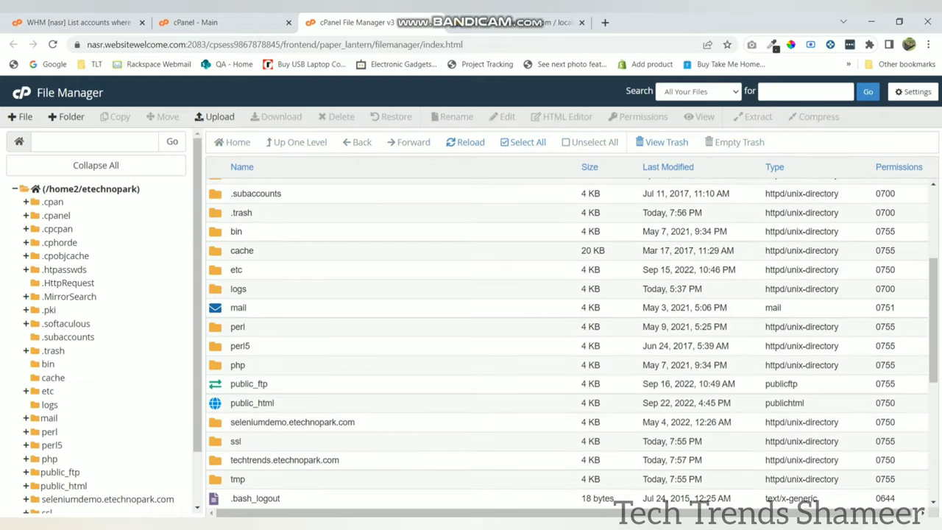
scroll(down, 3)
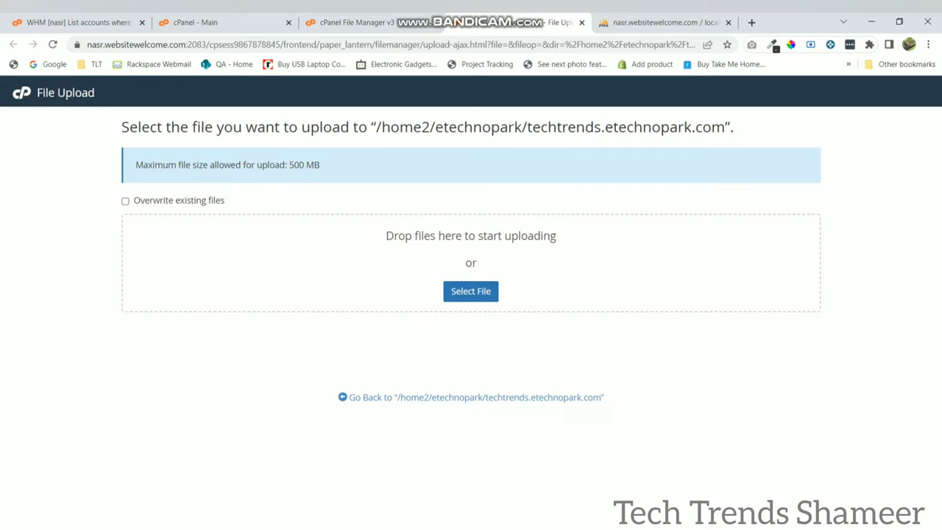
- Pick config.php, getdata.php, index.php and sensordata.php from the project folder for upload
click(470, 291)
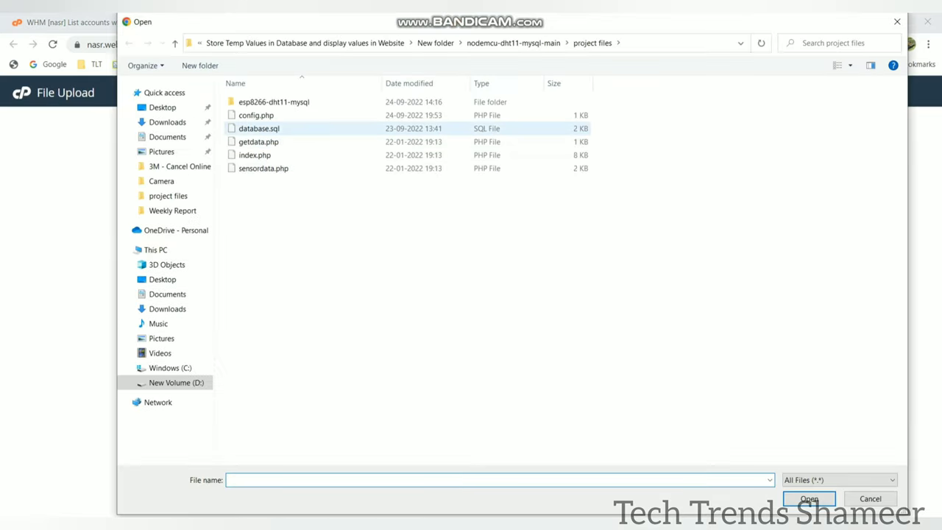
click(256, 115)
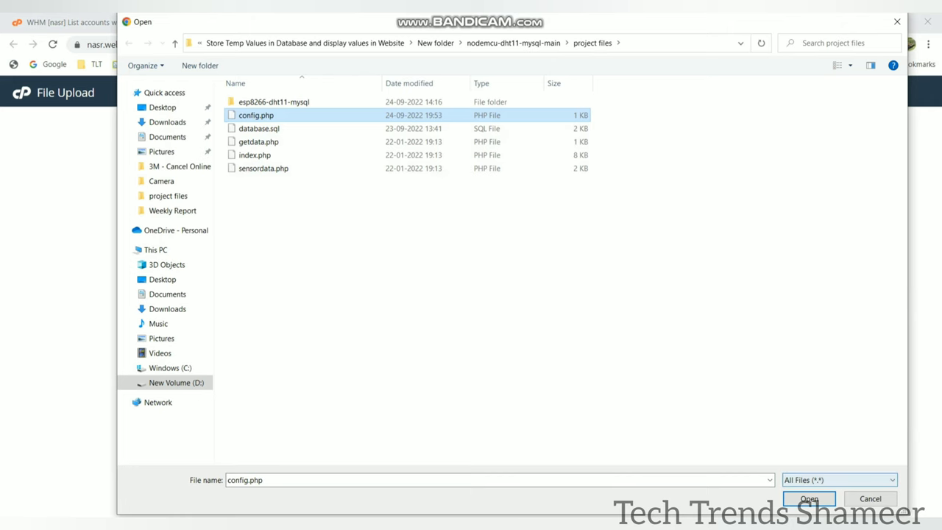
click(817, 499)
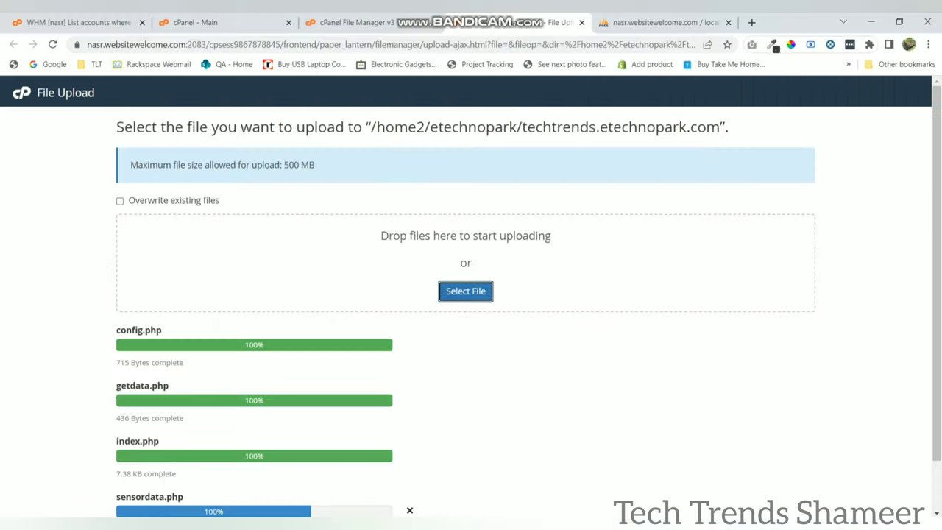
scroll(down, 3)
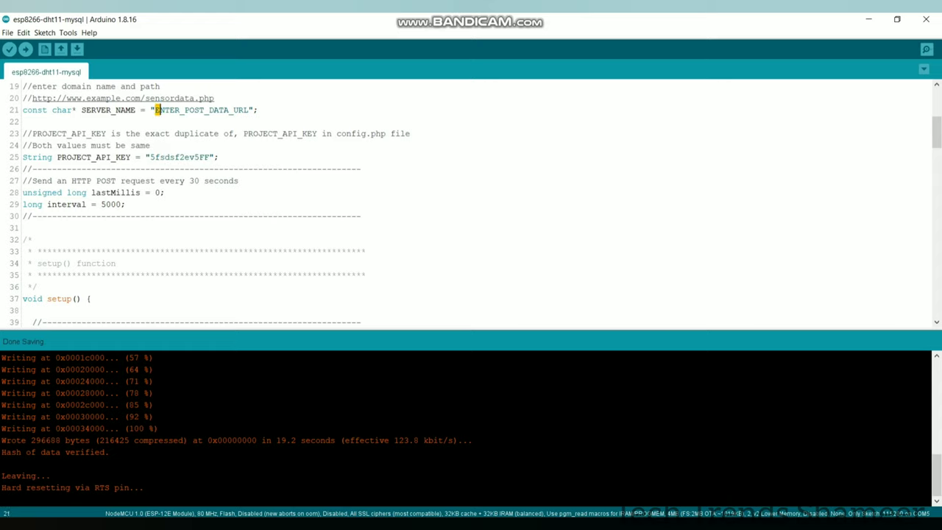
- Replace the line 21 ENTER_POST_DATA_URL placeholder with the subdomain's sensordata.php URL and check board settings
double_click(201, 110)
text(https://techtrends.etechnopark.com/sensordata.php)
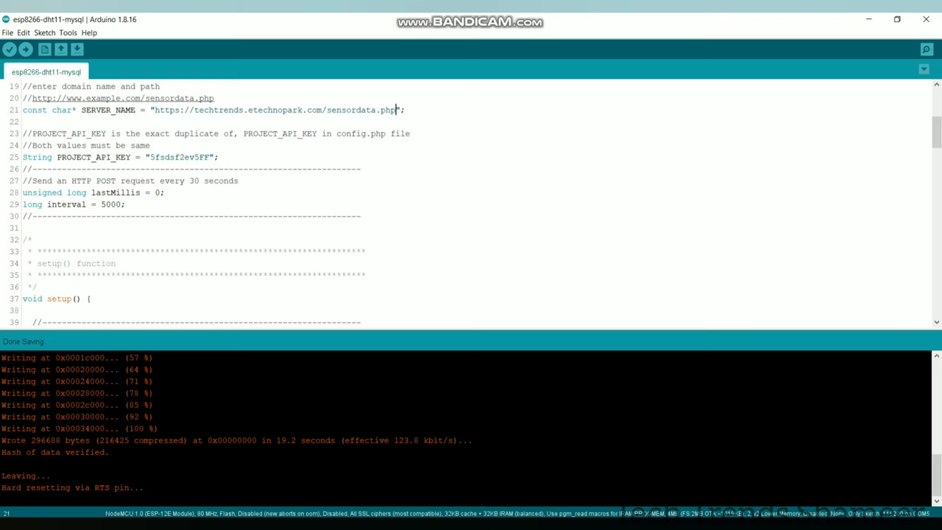
click(72, 32)
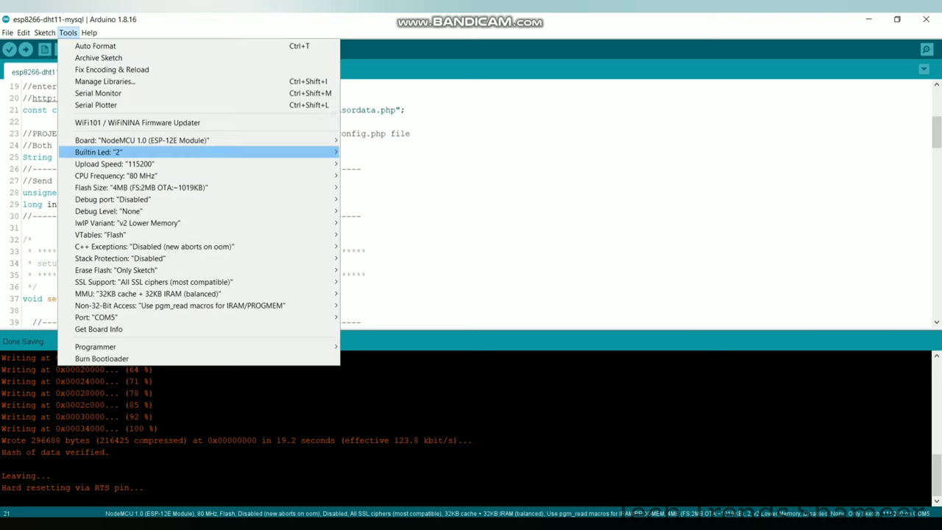
mouse_move(116, 270)
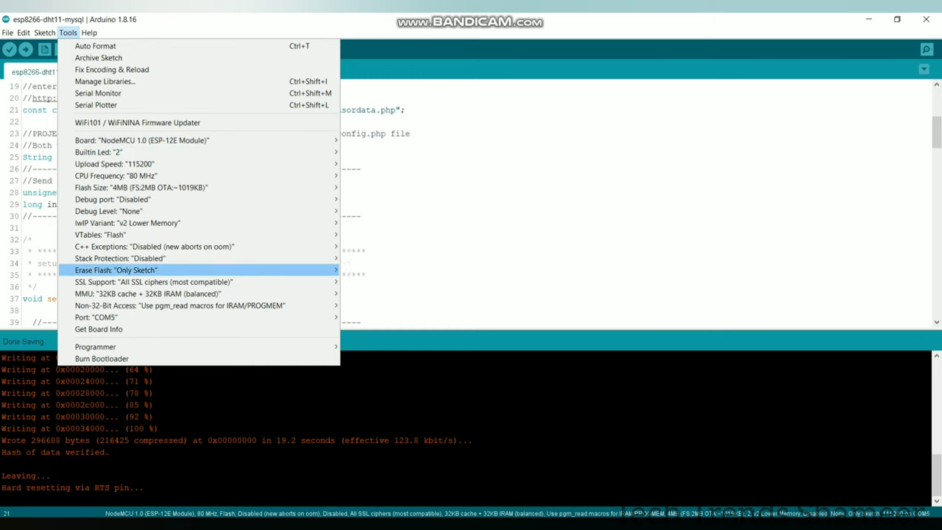
mouse_move(89, 315)
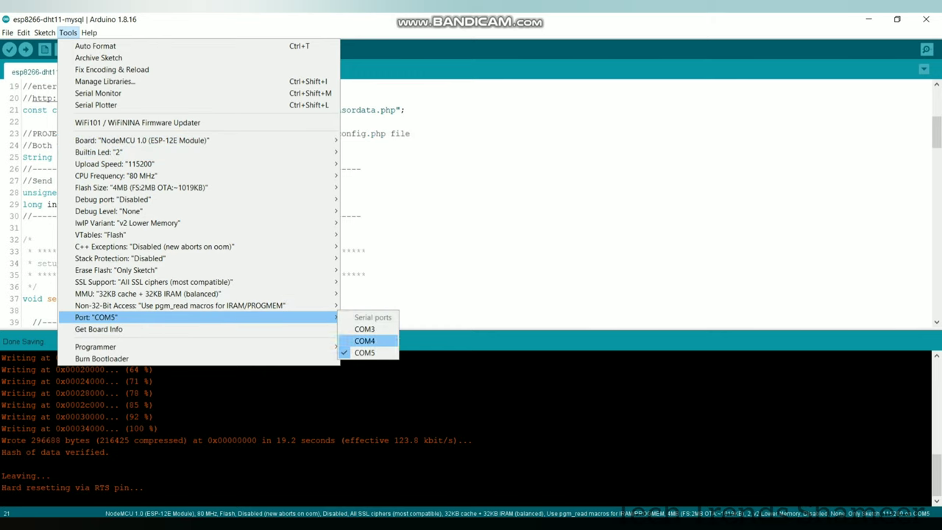
click(365, 353)
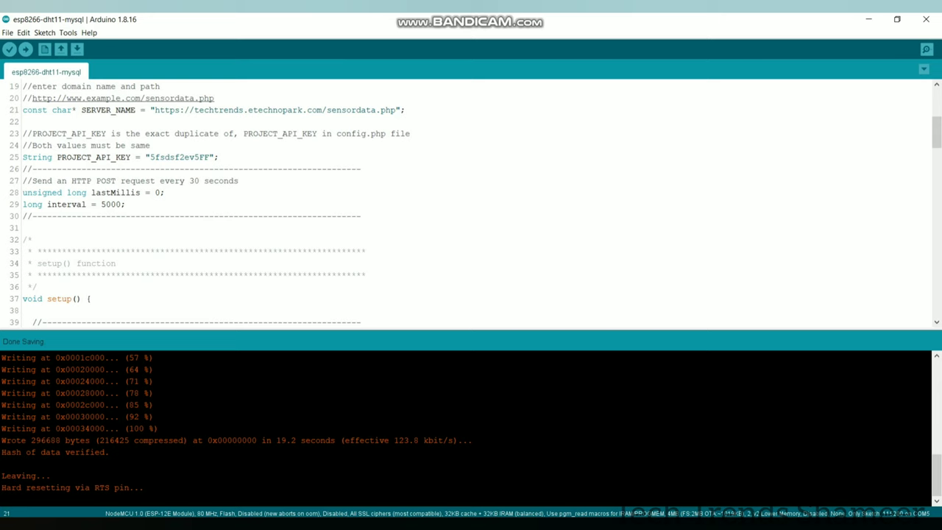
scroll(down, 3)
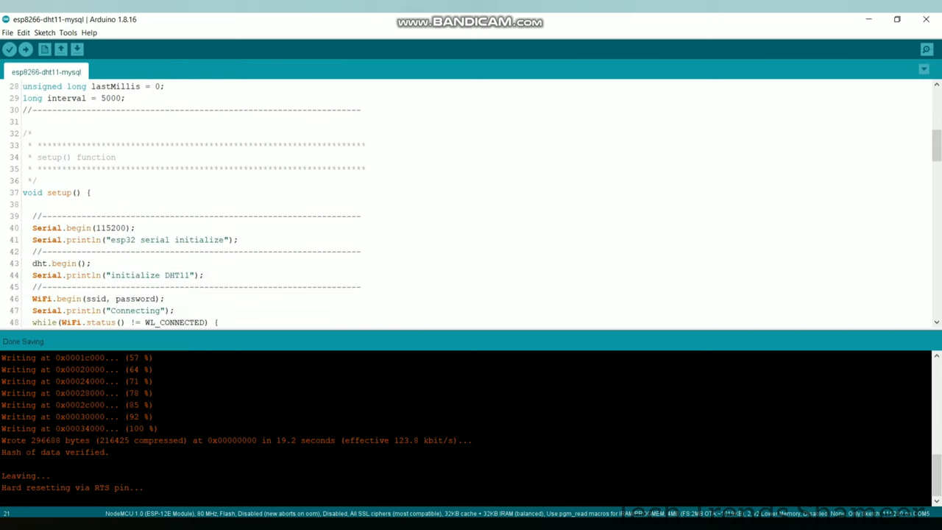